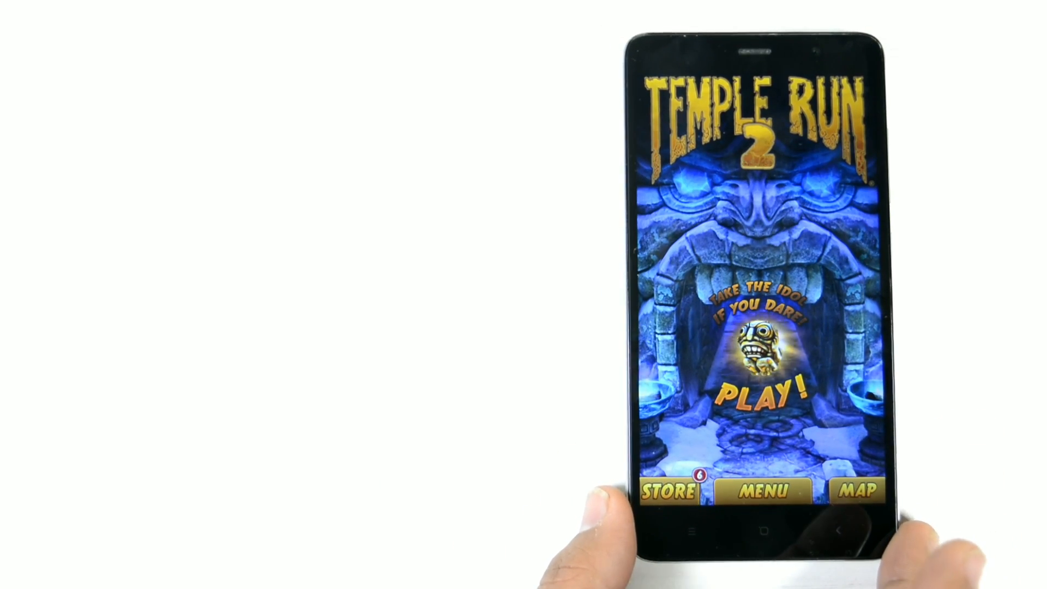
Start a Temple Run 2 run, then leave it in the background for the home screen
click(751, 401)
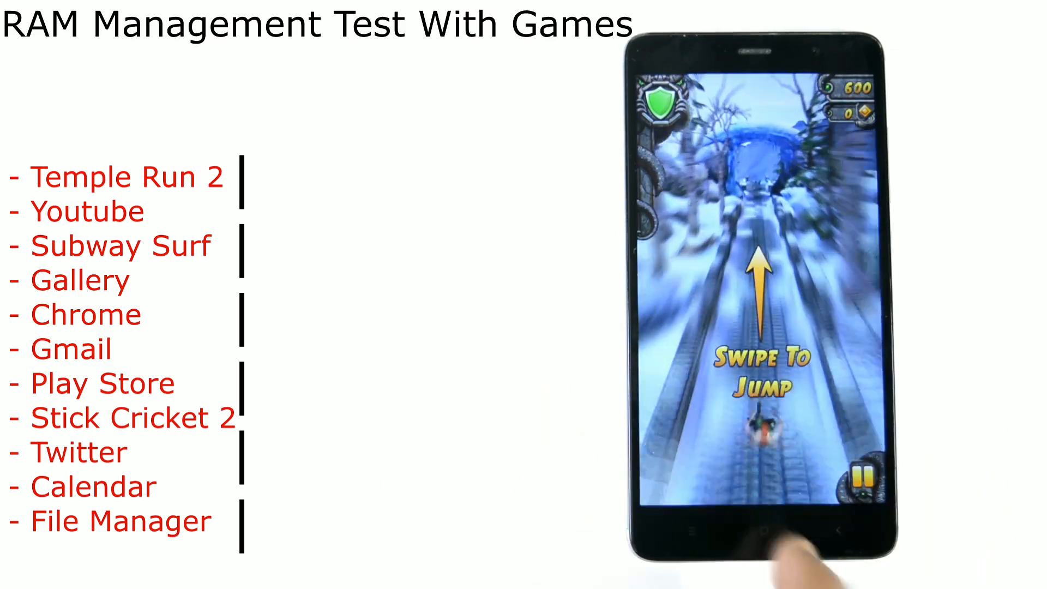
click(763, 527)
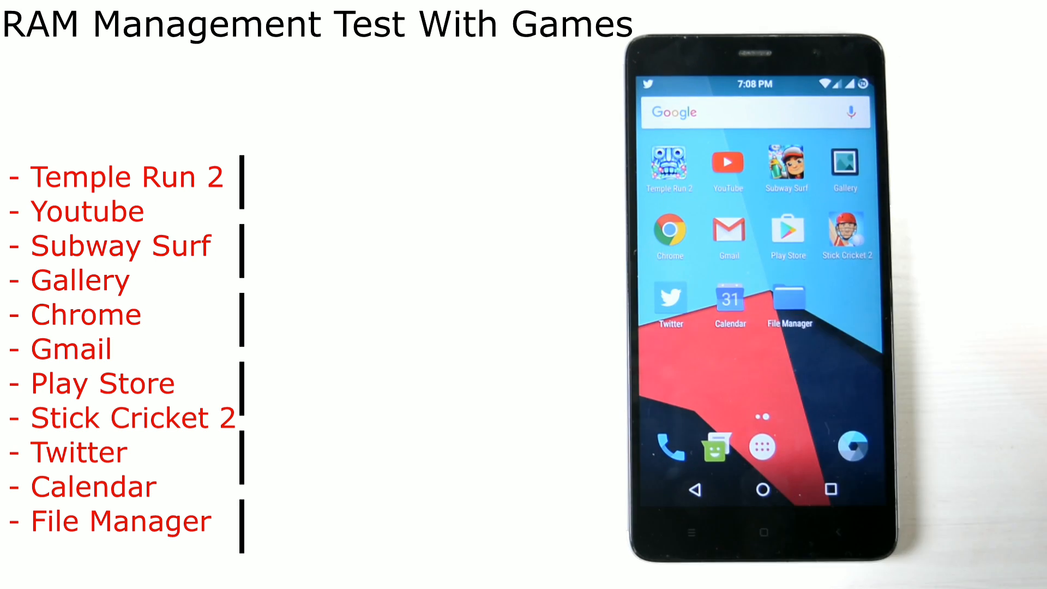
Launch Subway Surfers, open the other test apps through Twitter, then return home
click(787, 164)
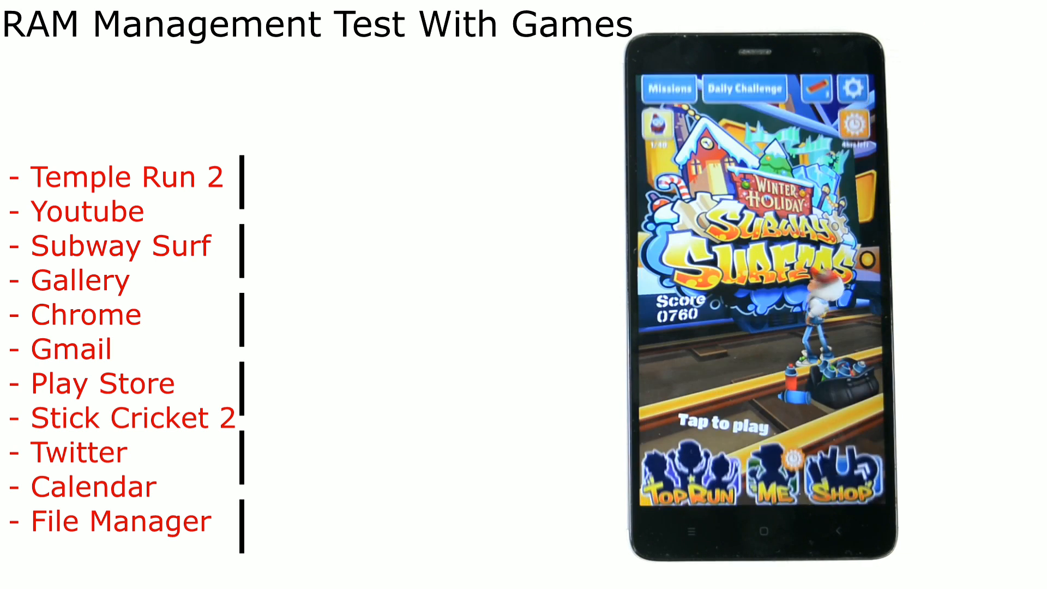
click(747, 427)
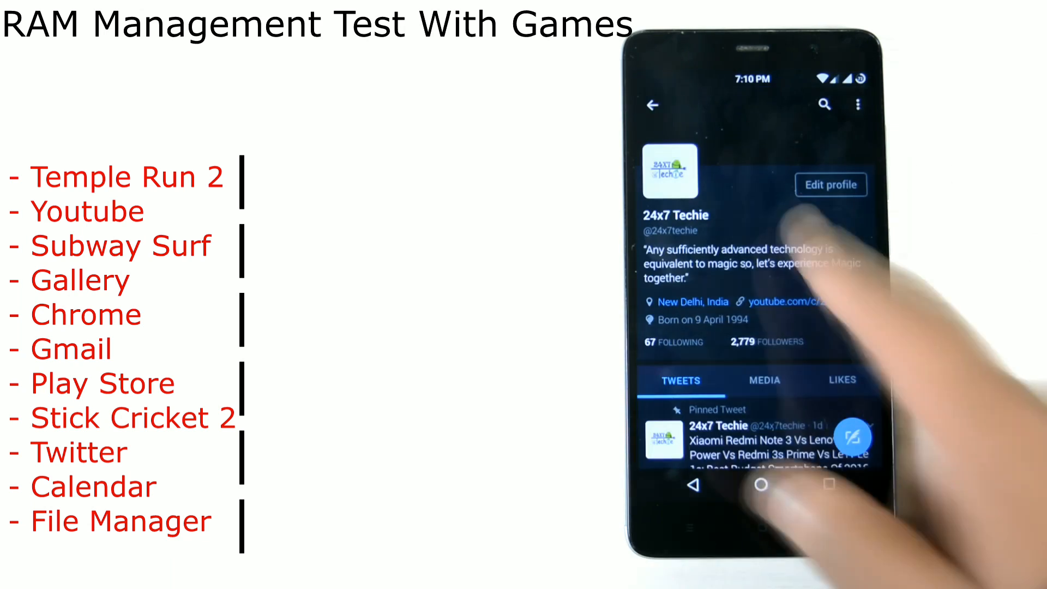
click(758, 484)
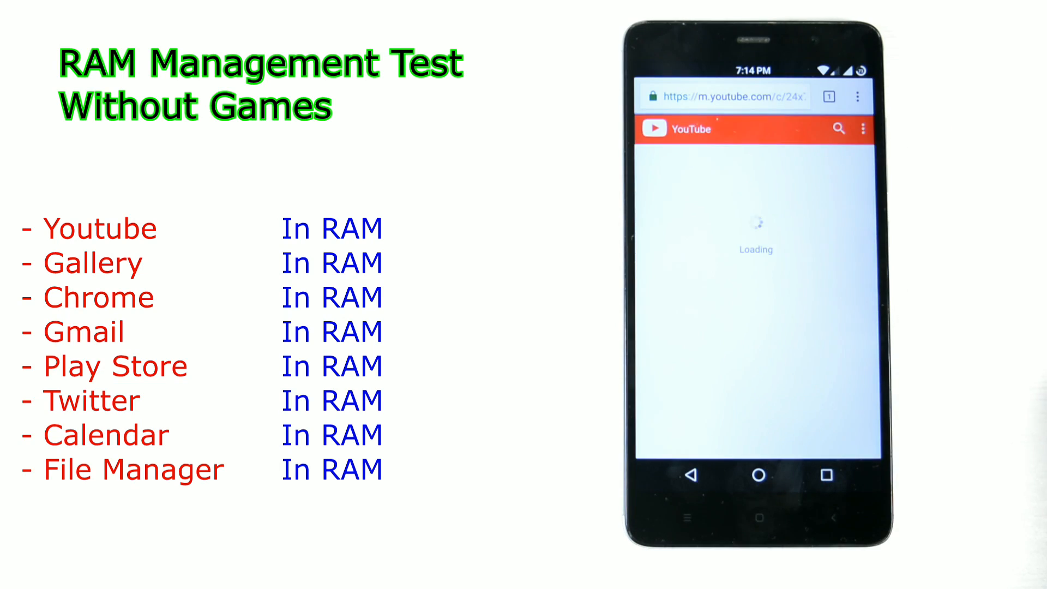
Cycle through the remaining test apps, then open Settings Memory showing 1.1 GB of 1.8 GB used
click(758, 476)
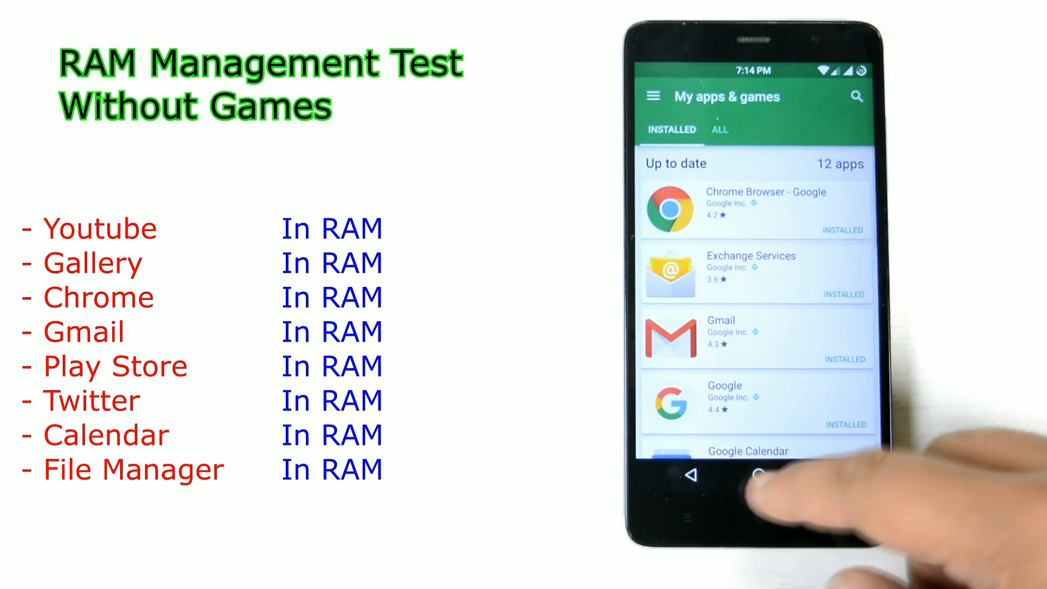
click(758, 474)
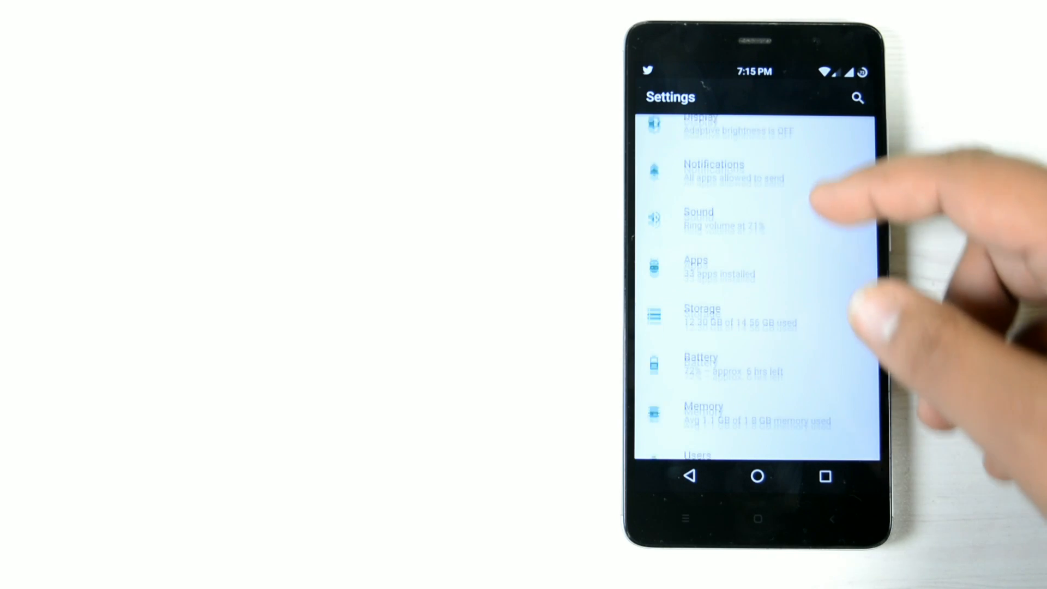
scroll(down, 3)
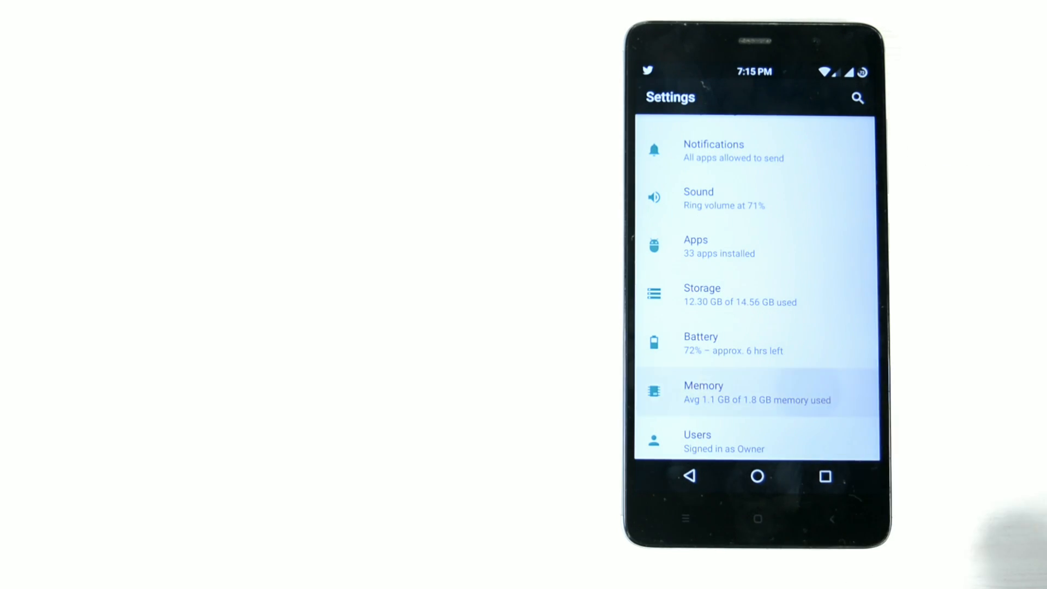
click(758, 393)
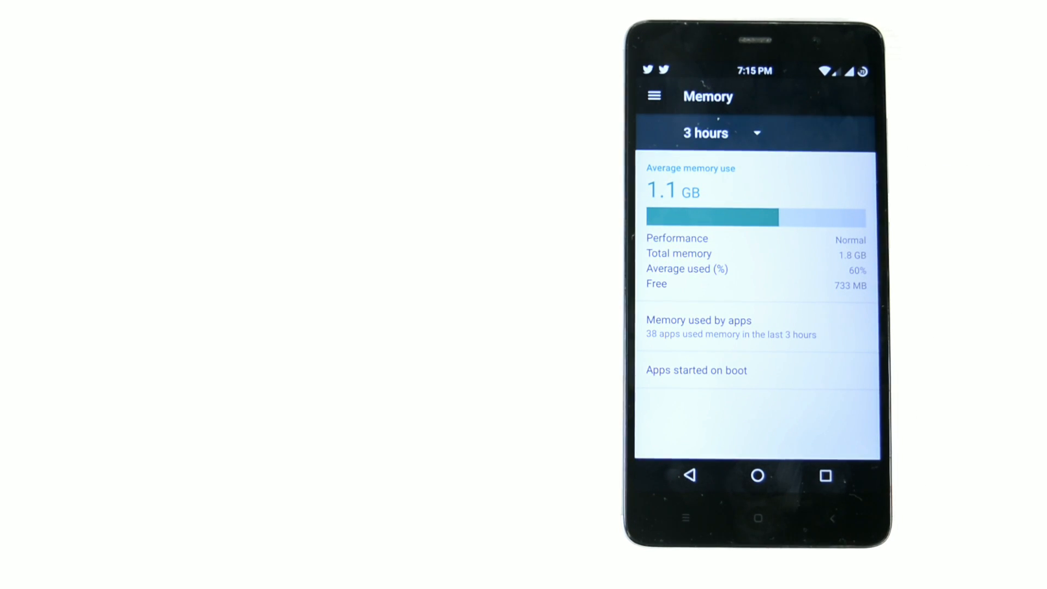